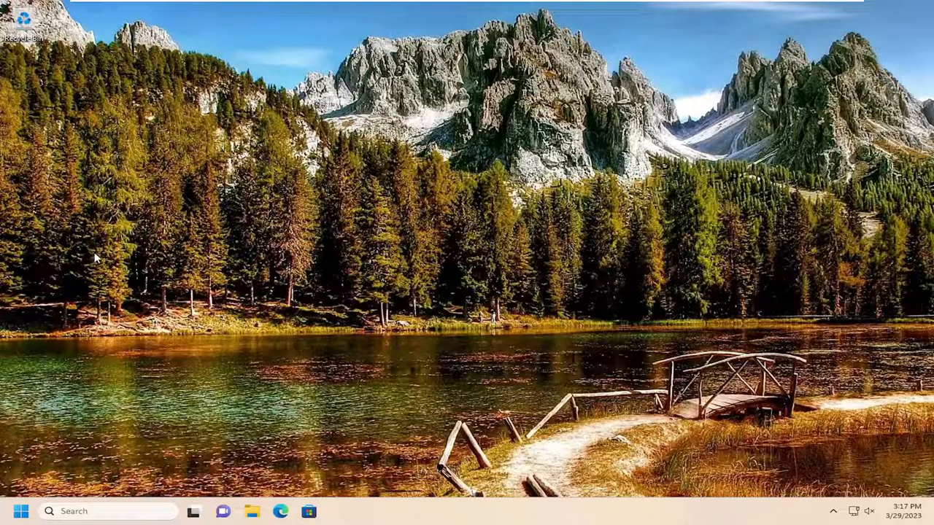
Launch Control Panel via taskbar search and view its settings by Category.
{"action": "type", "text": "control Panel"}
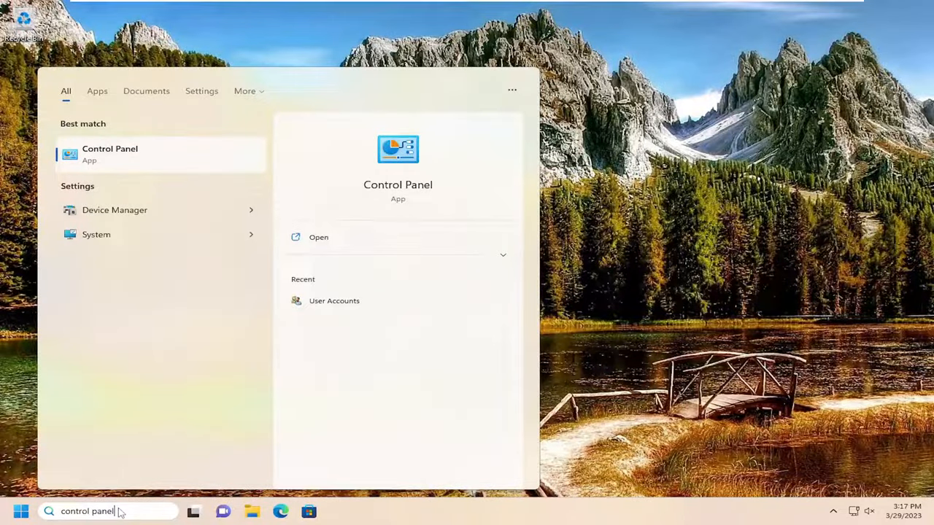
{"action": "mouse_move", "coordinate": [134, 155]}
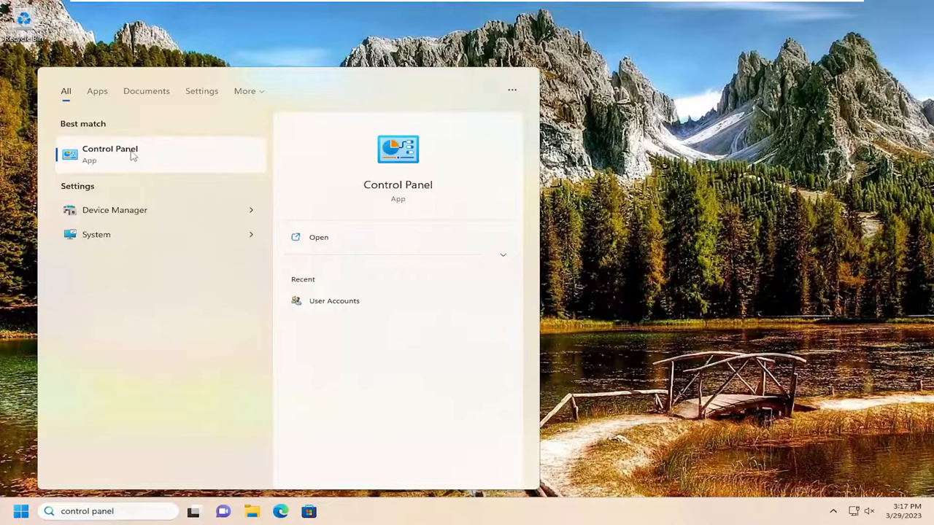
{"action": "left_click", "coordinate": [110, 155]}
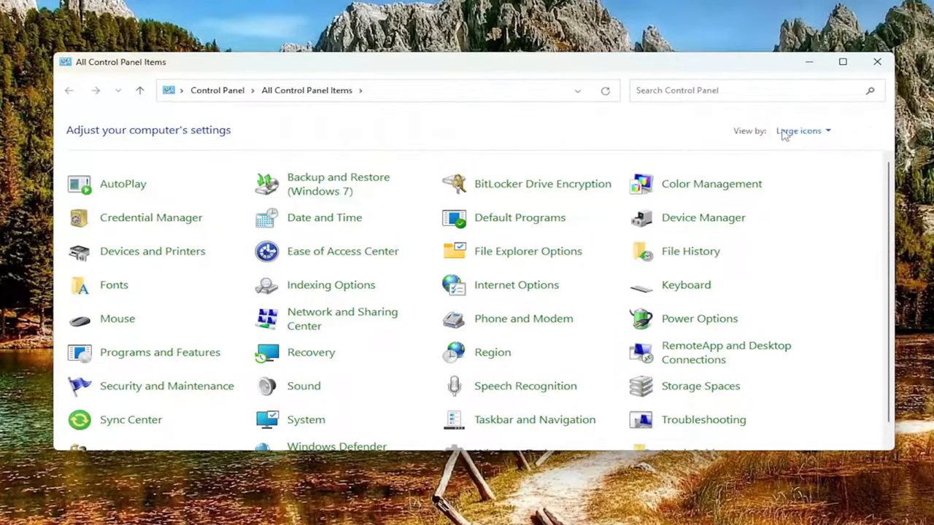
{"action": "left_click", "coordinate": [801, 131]}
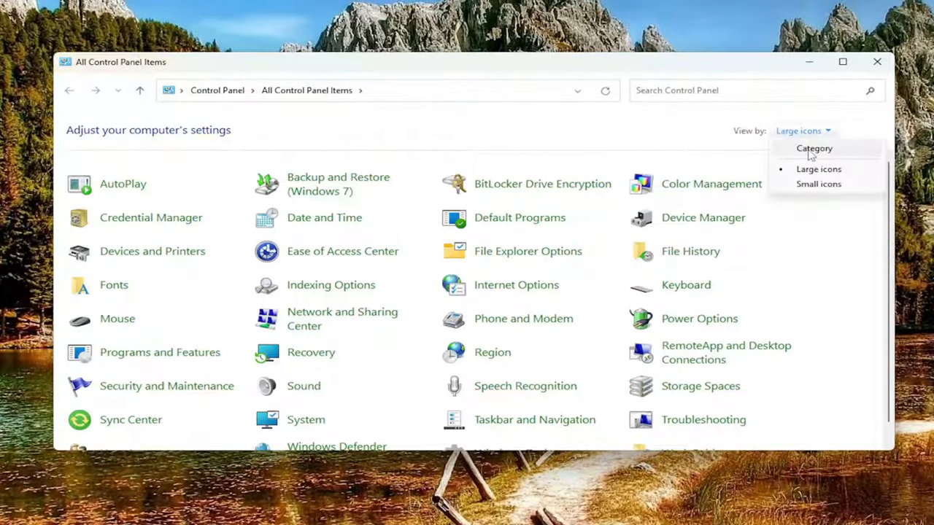
{"action": "left_click", "coordinate": [814, 149]}
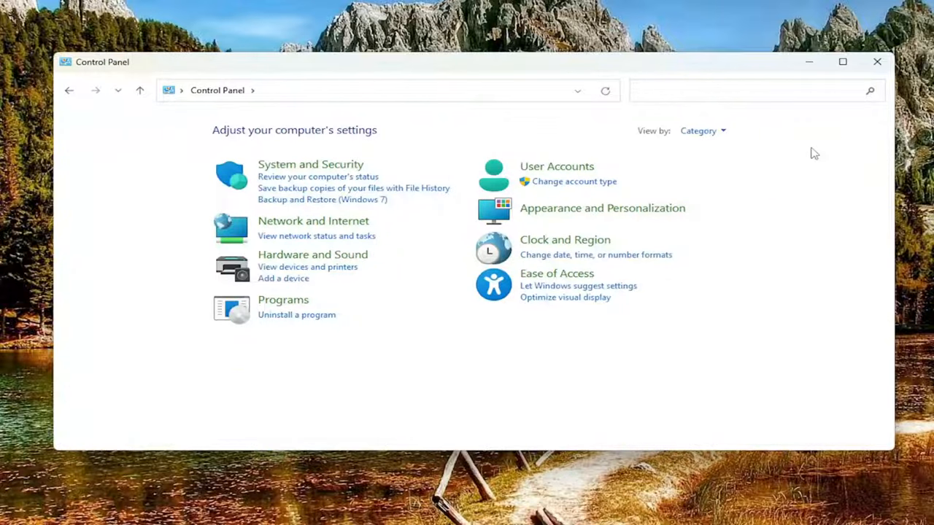
Go through Ease of Access into the Ease of Access Center and scroll down its page.
{"action": "left_click", "coordinate": [557, 273]}
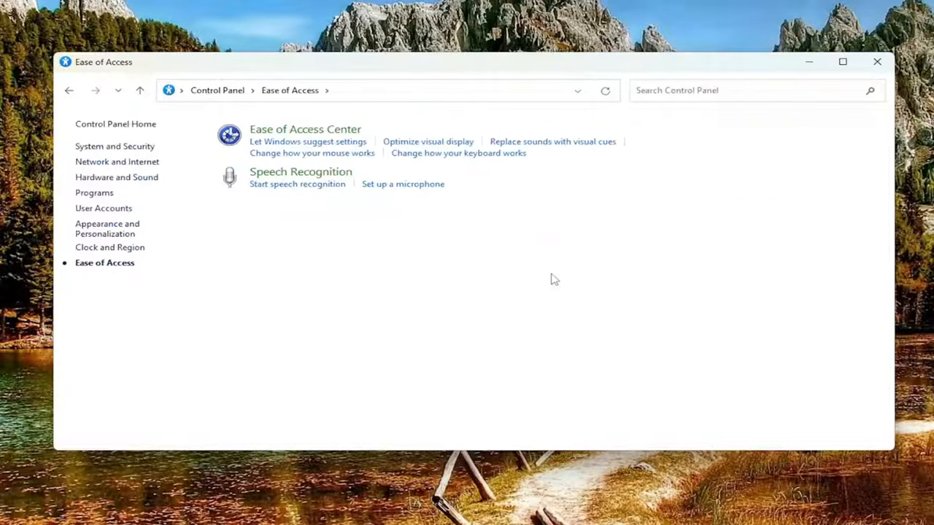
{"action": "mouse_move", "coordinate": [306, 129]}
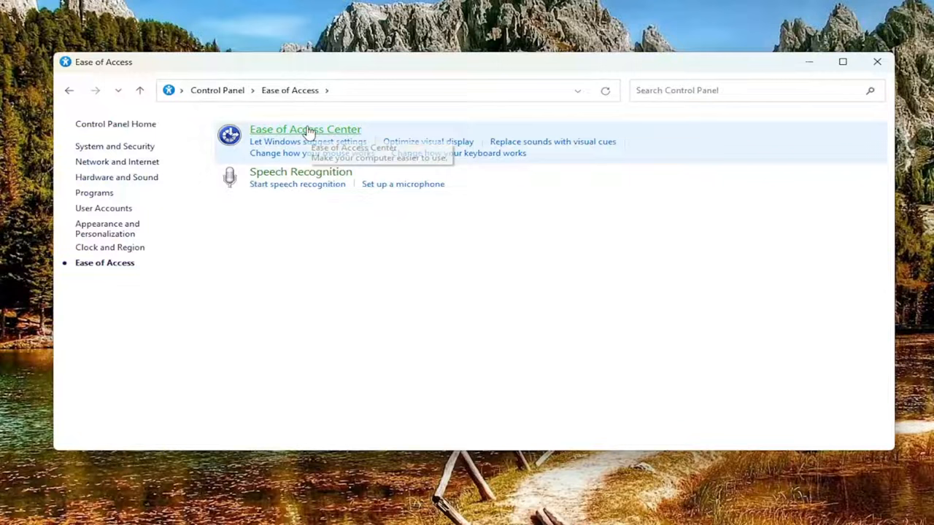
{"action": "left_click", "coordinate": [305, 128]}
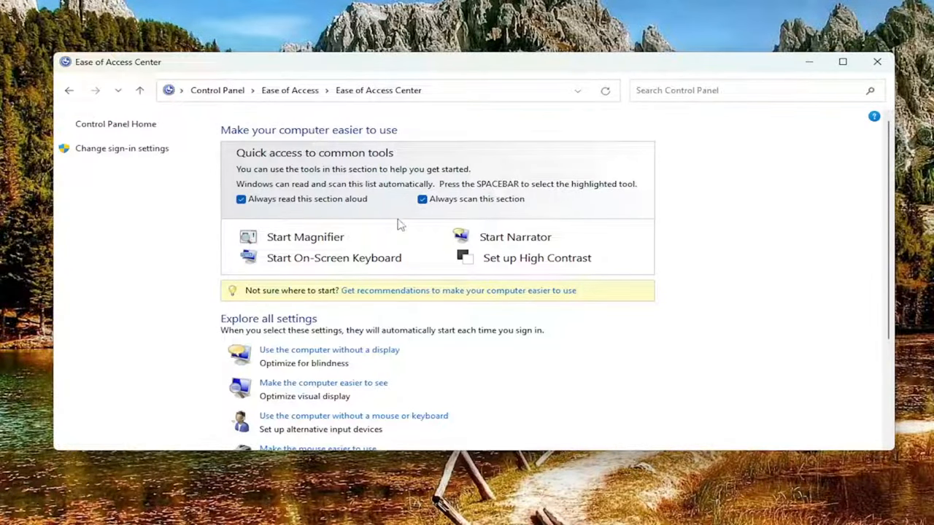
{"action": "scroll", "scroll_direction": "down", "scroll_amount": 3}
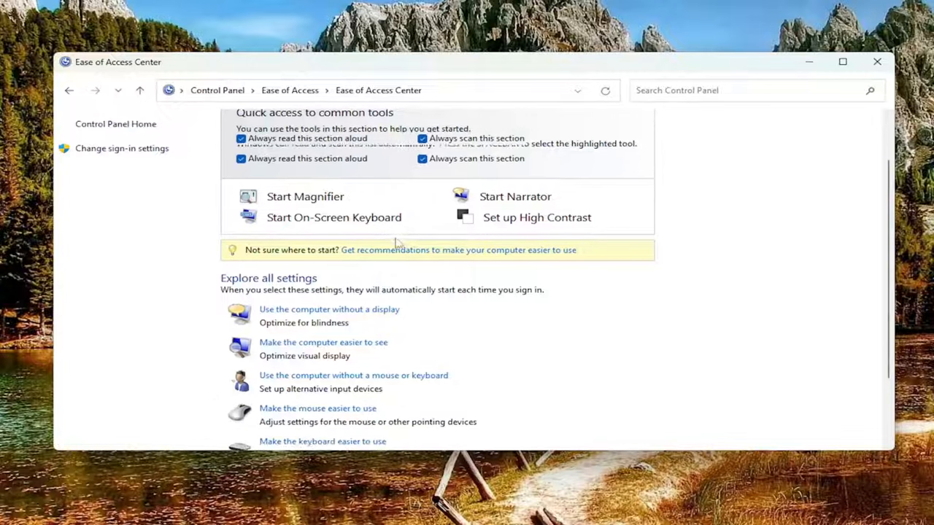
In 'Make the keyboard easier to use', adjust Sticky Keys and Filter Keys and confirm with OK.
{"action": "left_click", "coordinate": [322, 441]}
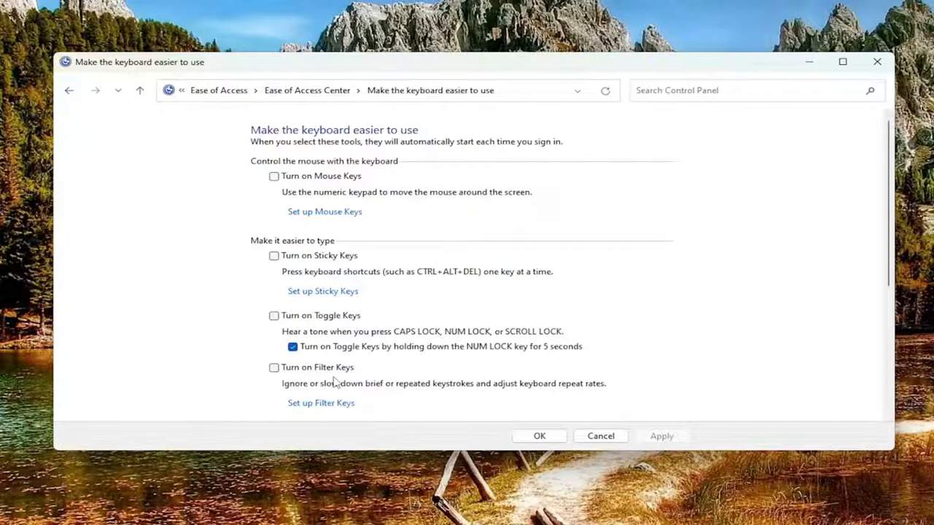
{"action": "mouse_move", "coordinate": [294, 260]}
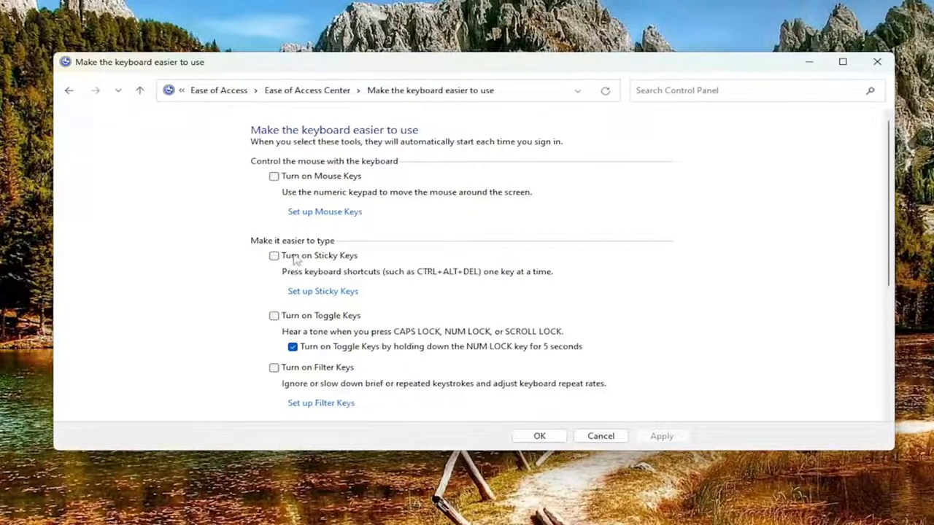
{"action": "mouse_move", "coordinate": [278, 263]}
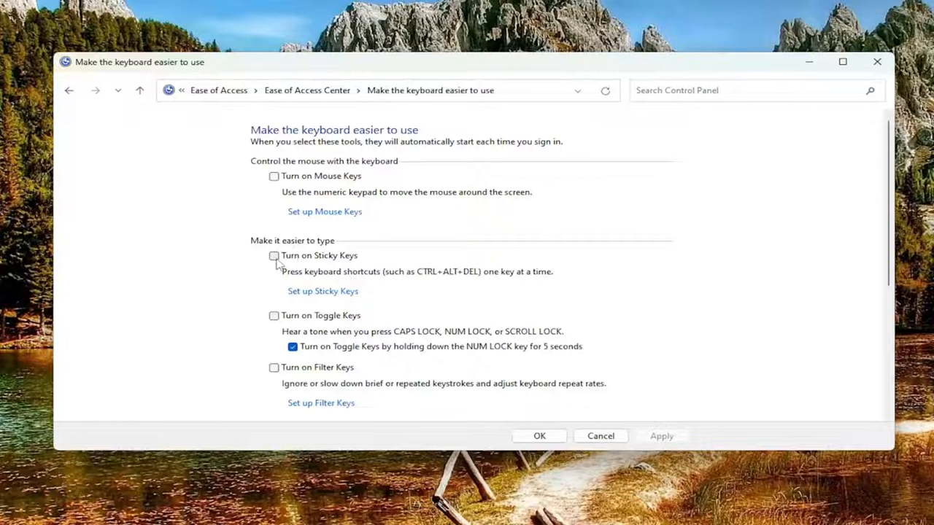
{"action": "mouse_move", "coordinate": [275, 371]}
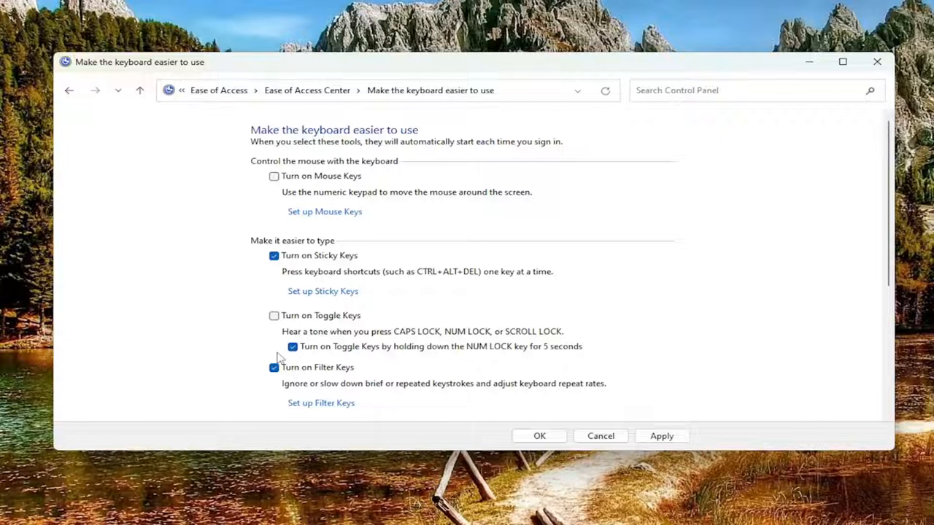
{"action": "left_click", "coordinate": [274, 368]}
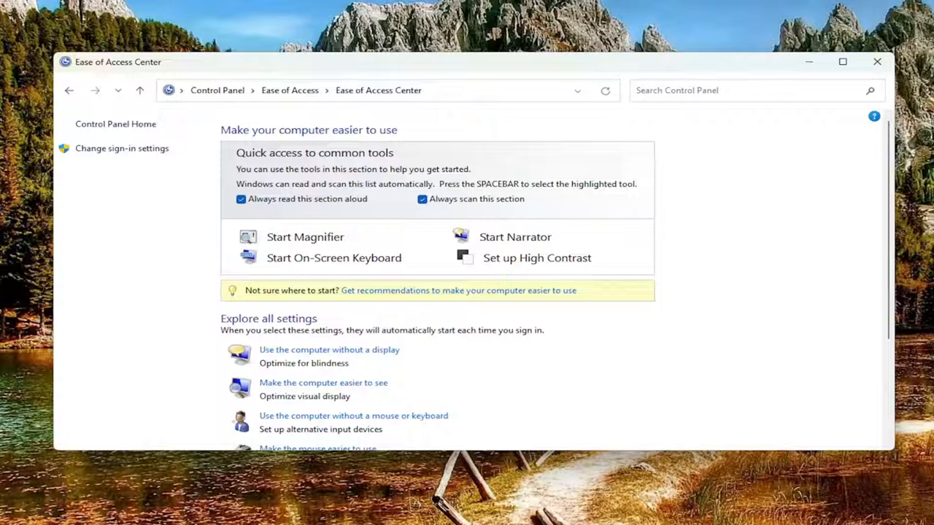
{"action": "mouse_move", "coordinate": [631, 236]}
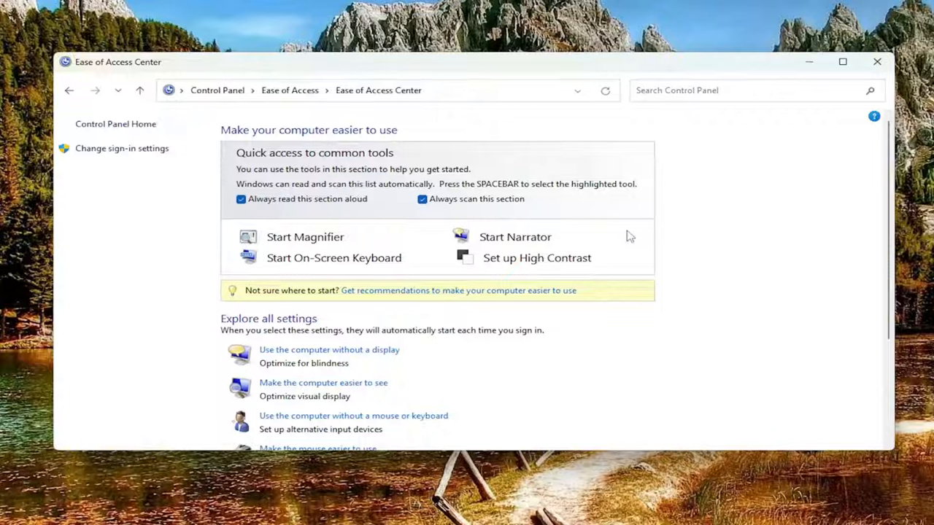
{"action": "mouse_move", "coordinate": [909, 268]}
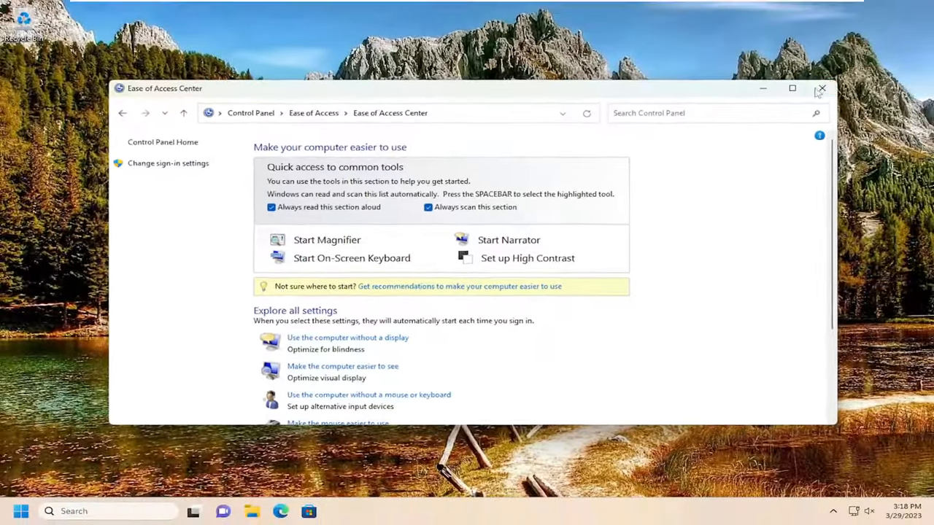
Close the Ease of Access Center and launch Device Manager via taskbar search.
{"action": "left_click", "coordinate": [821, 88]}
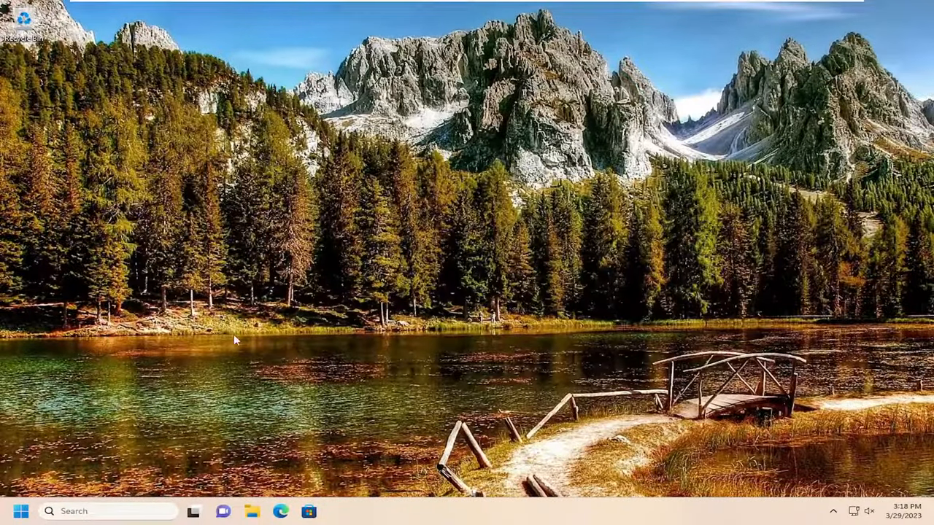
{"action": "type", "text": "device Manager"}
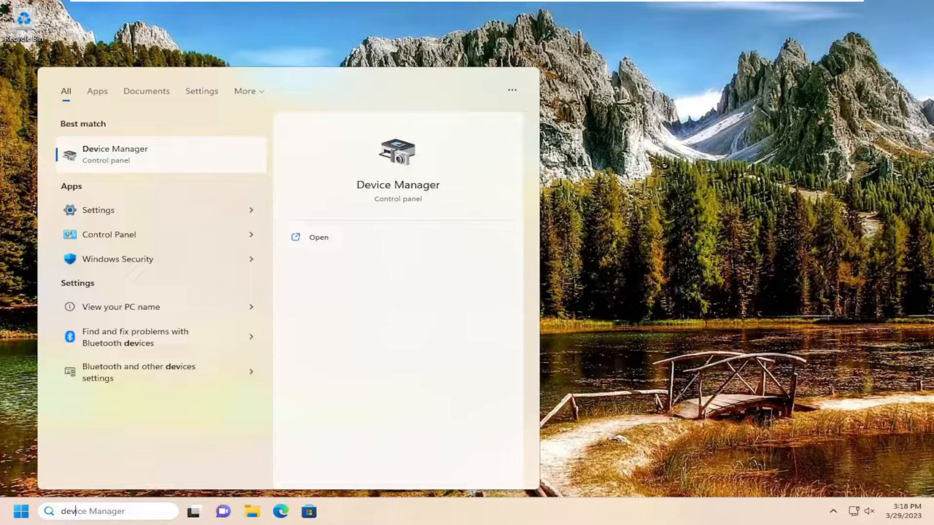
{"action": "type", "text": "device manager"}
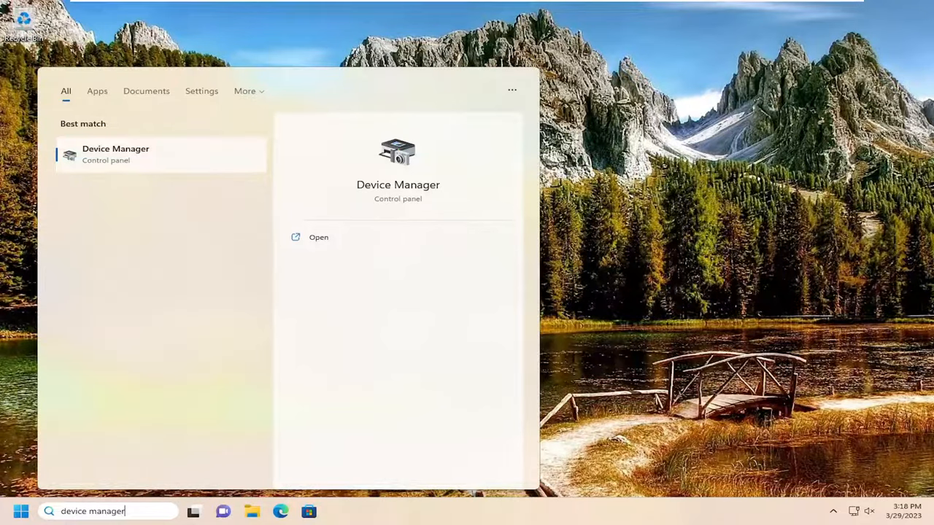
{"action": "mouse_move", "coordinate": [146, 156]}
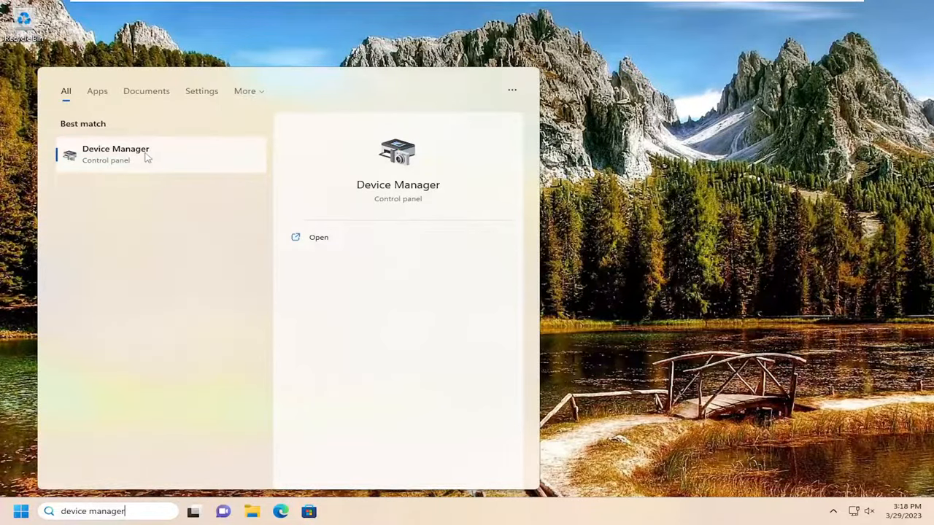
{"action": "left_click", "coordinate": [115, 155]}
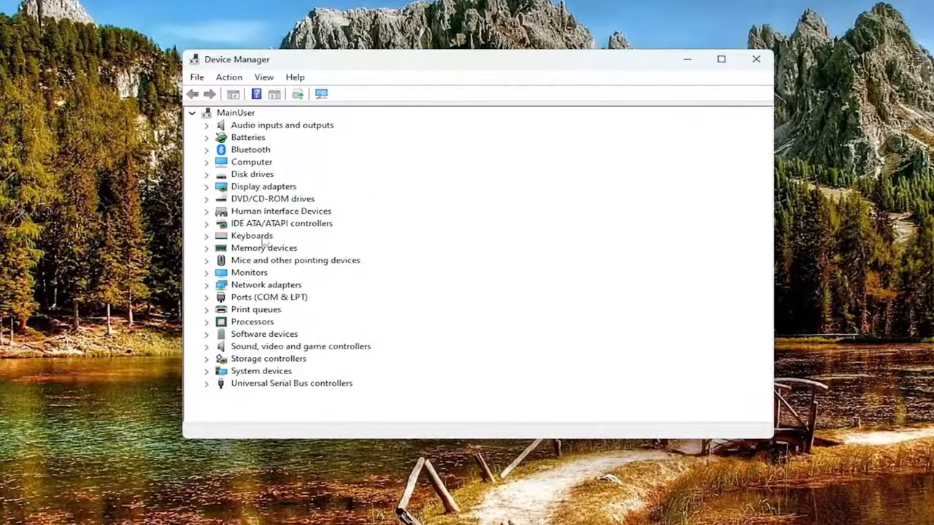
Update the Standard PS/2 Keyboard driver by picking it from the compatible drivers list on this PC.
{"action": "left_click", "coordinate": [207, 237]}
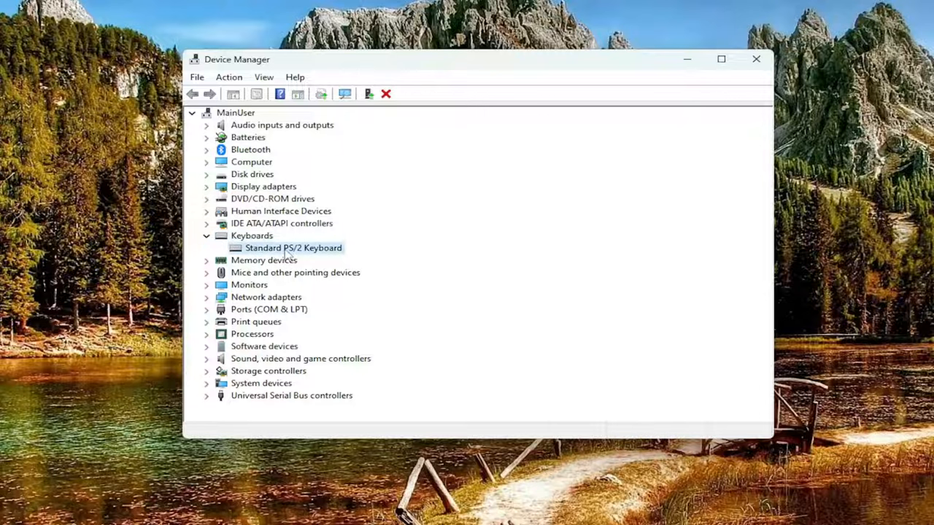
{"action": "right_click", "coordinate": [293, 248]}
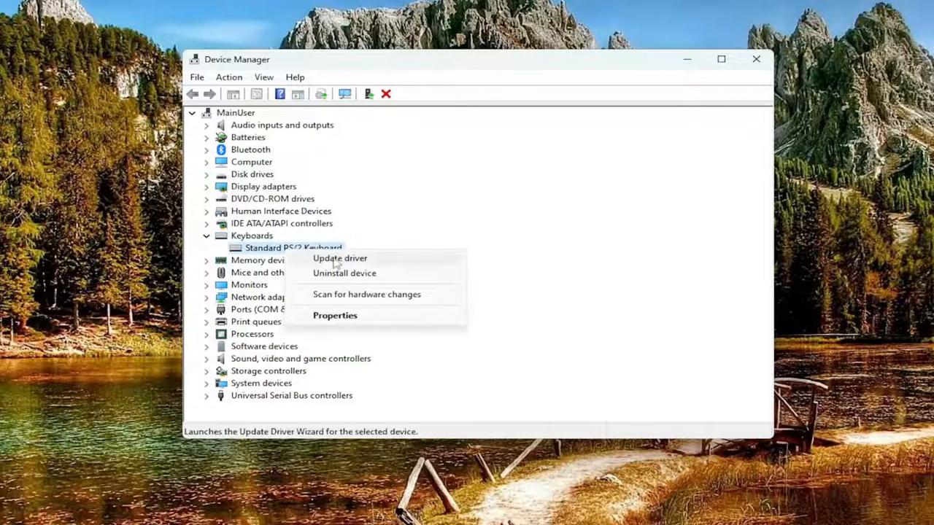
{"action": "left_click", "coordinate": [339, 258]}
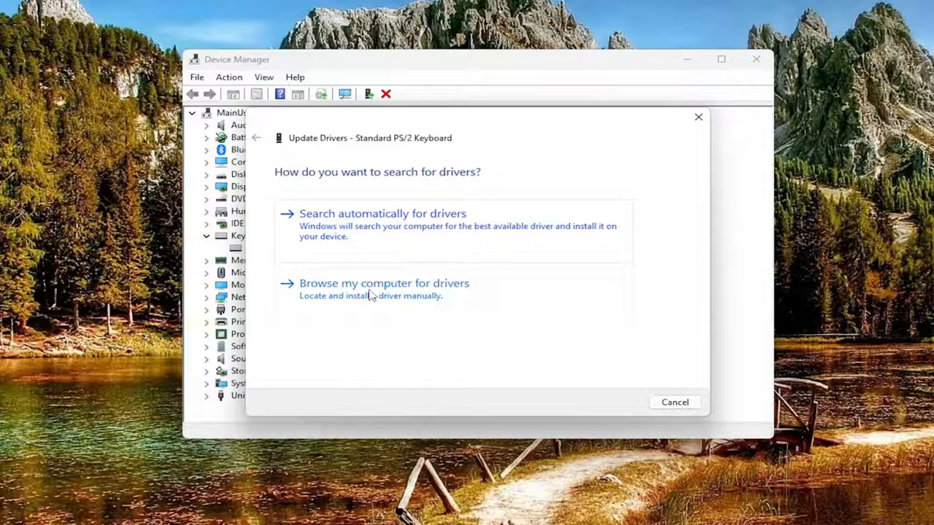
{"action": "left_click", "coordinate": [382, 283]}
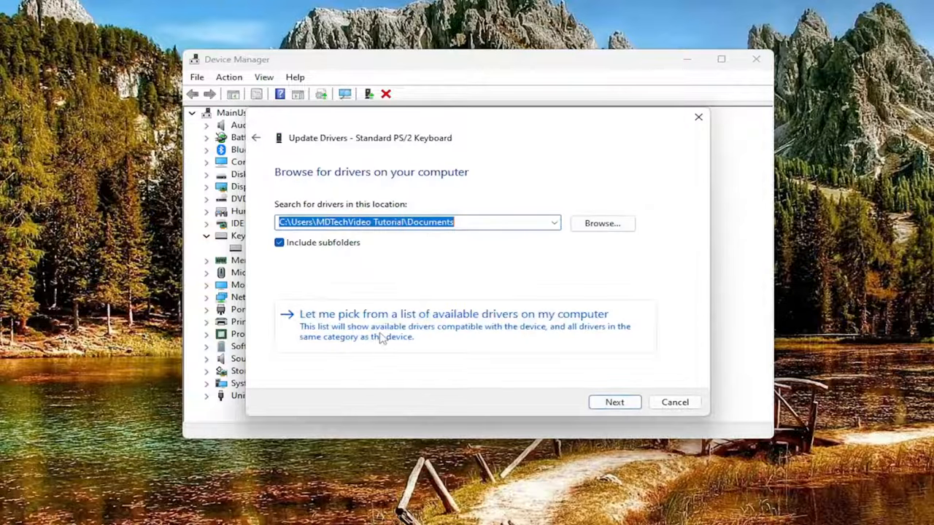
{"action": "left_click", "coordinate": [452, 313]}
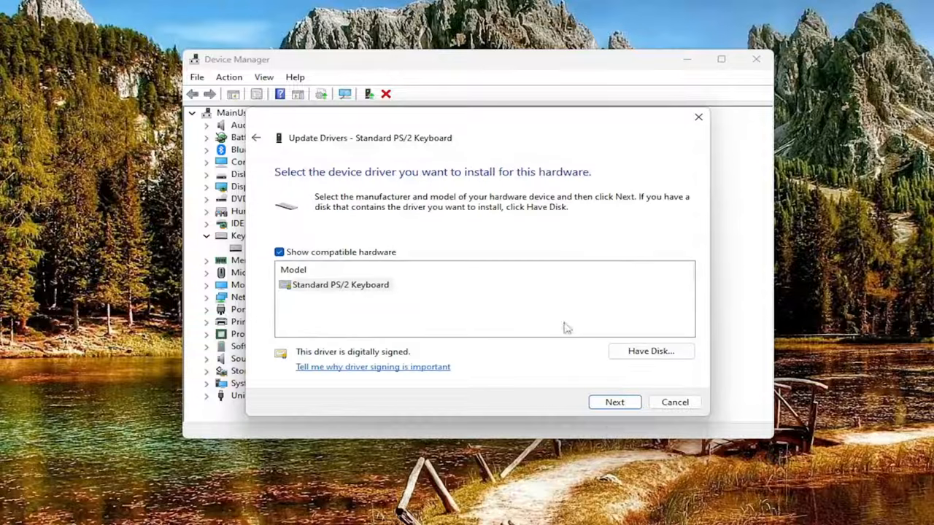
{"action": "mouse_move", "coordinate": [361, 291]}
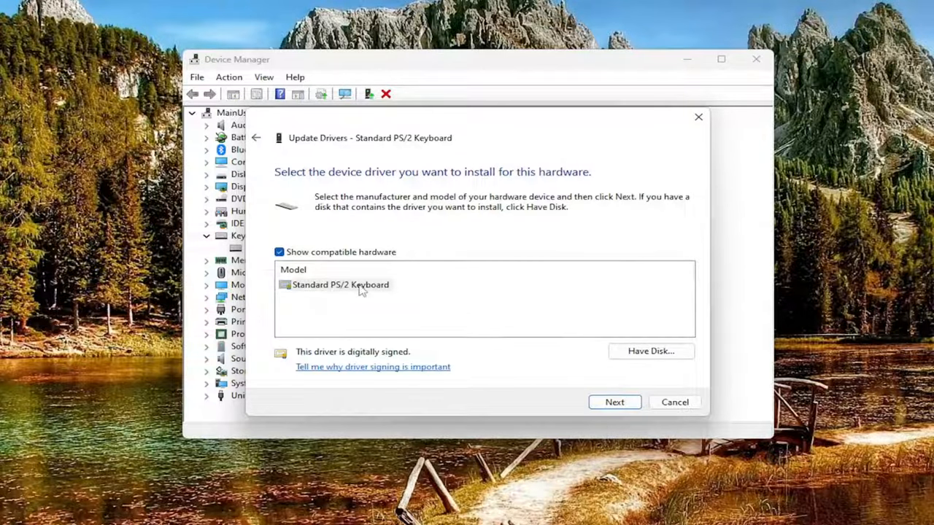
{"action": "left_click", "coordinate": [613, 402]}
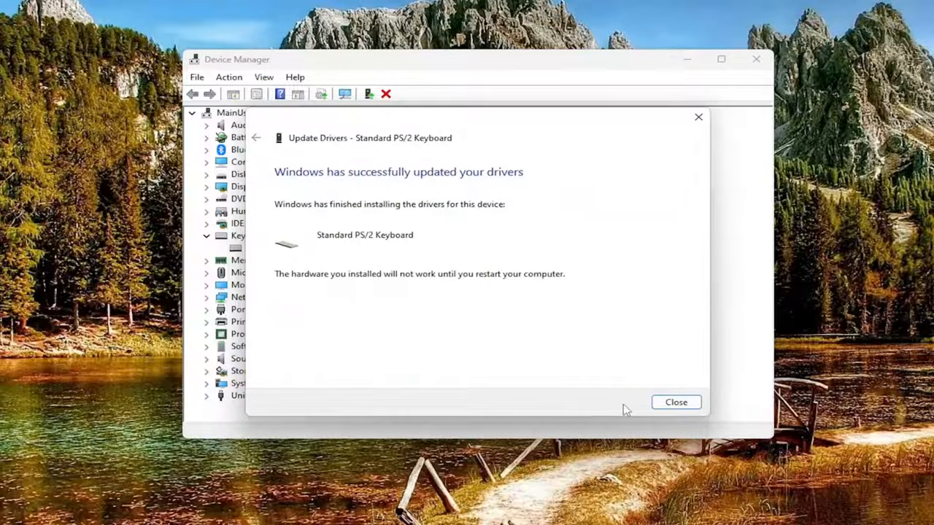
Close the driver update wizard and accept the prompt to restart the computer now.
{"action": "left_click", "coordinate": [675, 403]}
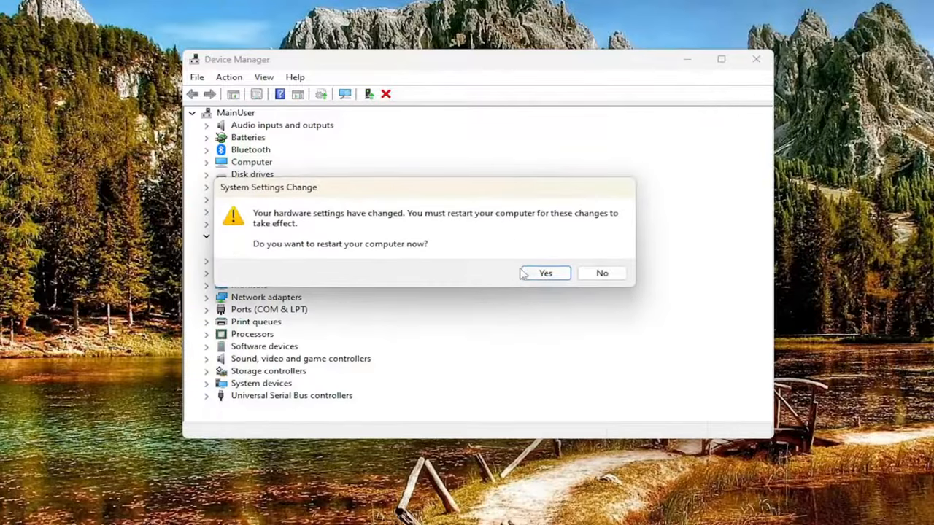
{"action": "mouse_move", "coordinate": [546, 272]}
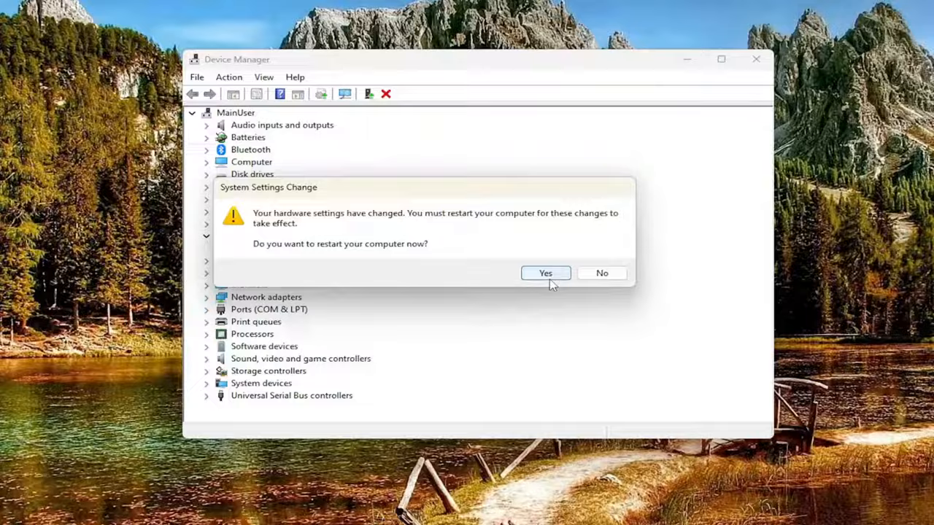
{"action": "left_click", "coordinate": [546, 273]}
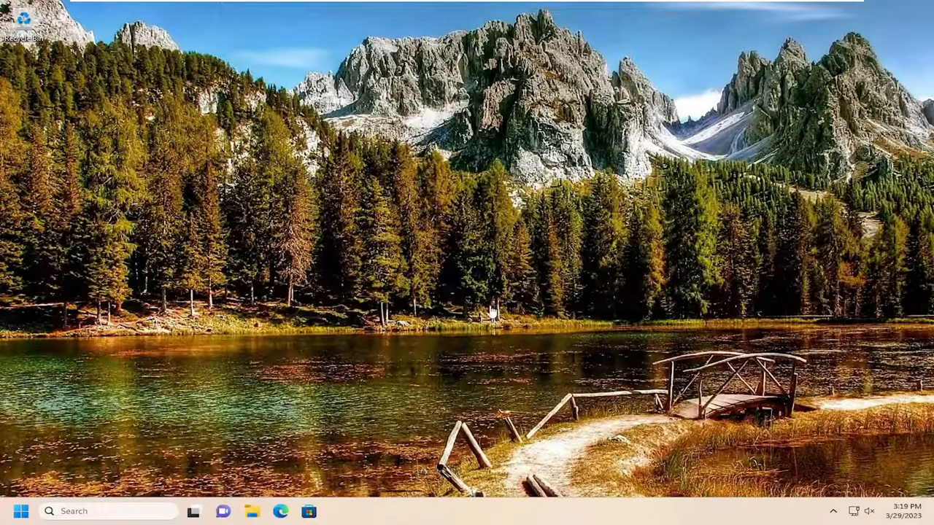
{"action": "mouse_move", "coordinate": [256, 412]}
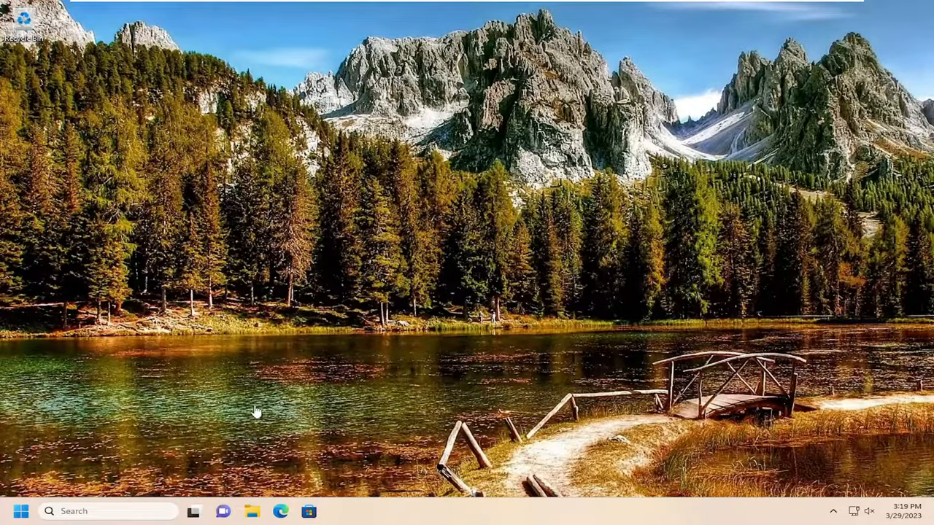
Search 'windows update settings' from the taskbar to reach the Windows Update page.
{"action": "type", "text": "windows update settings"}
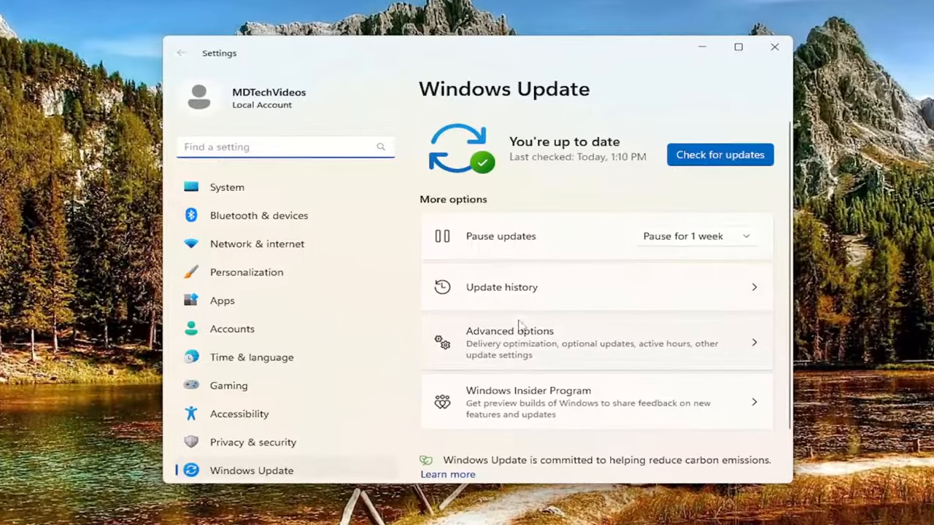
Check Optional updates under Advanced options, find none available, and close Settings.
{"action": "left_click", "coordinate": [510, 330]}
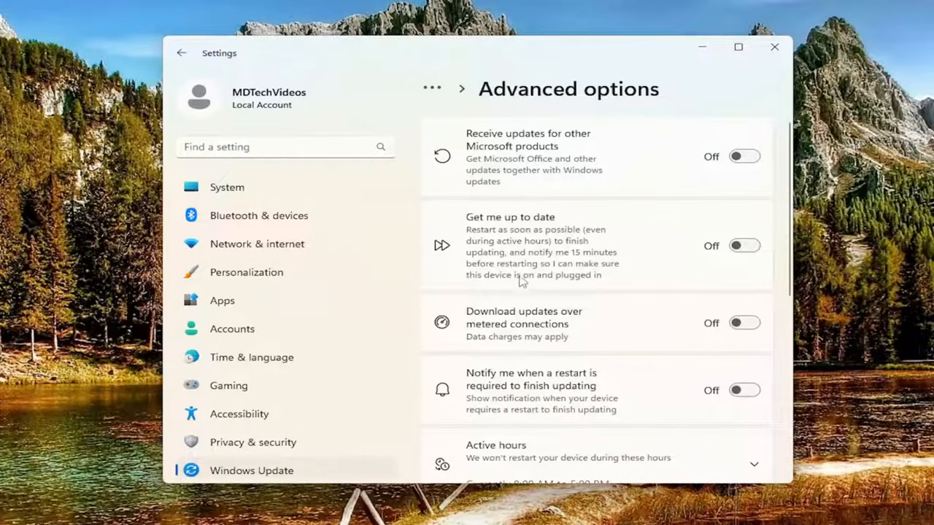
{"action": "scroll", "scroll_direction": "down", "scroll_amount": 3}
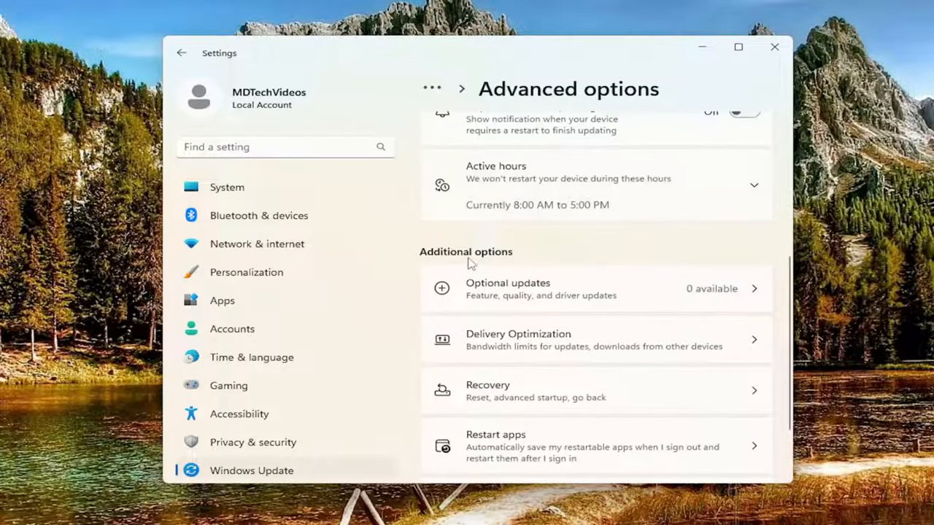
{"action": "mouse_move", "coordinate": [531, 295]}
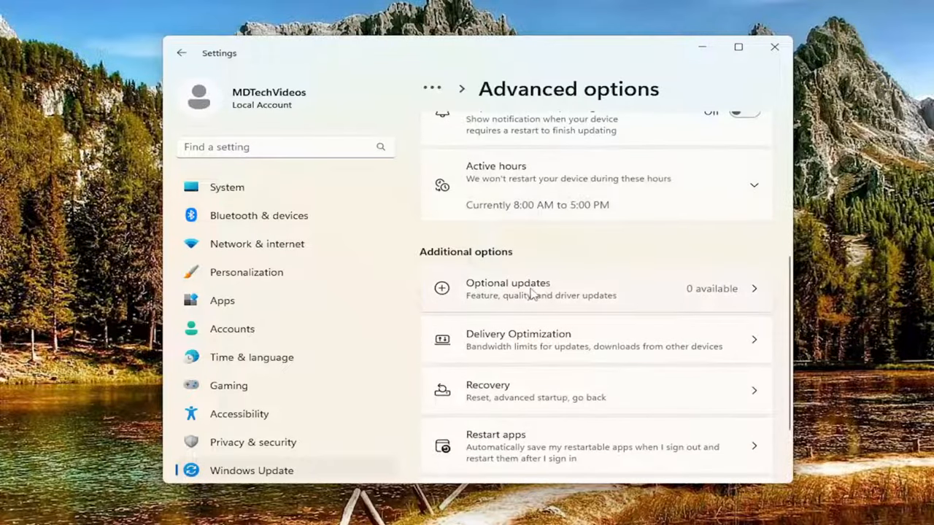
{"action": "left_click", "coordinate": [508, 289]}
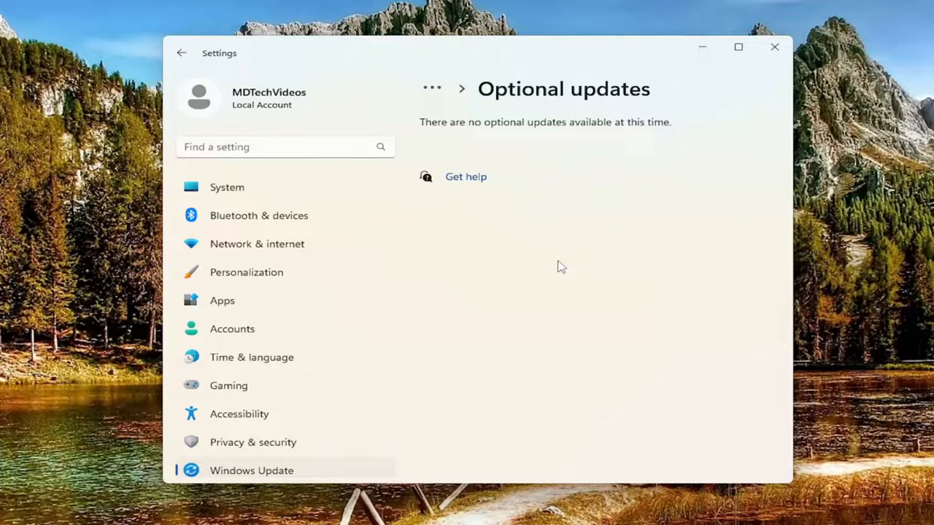
{"action": "mouse_move", "coordinate": [599, 197]}
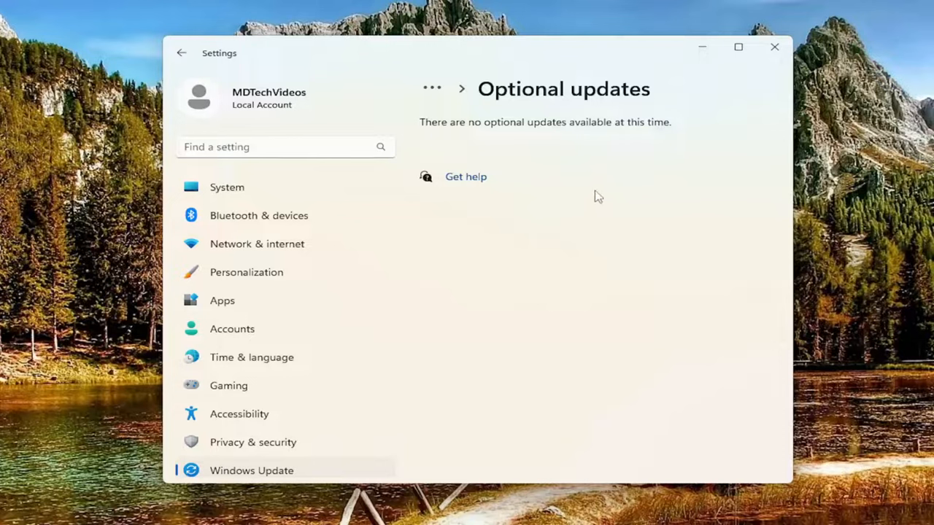
{"action": "mouse_move", "coordinate": [611, 218]}
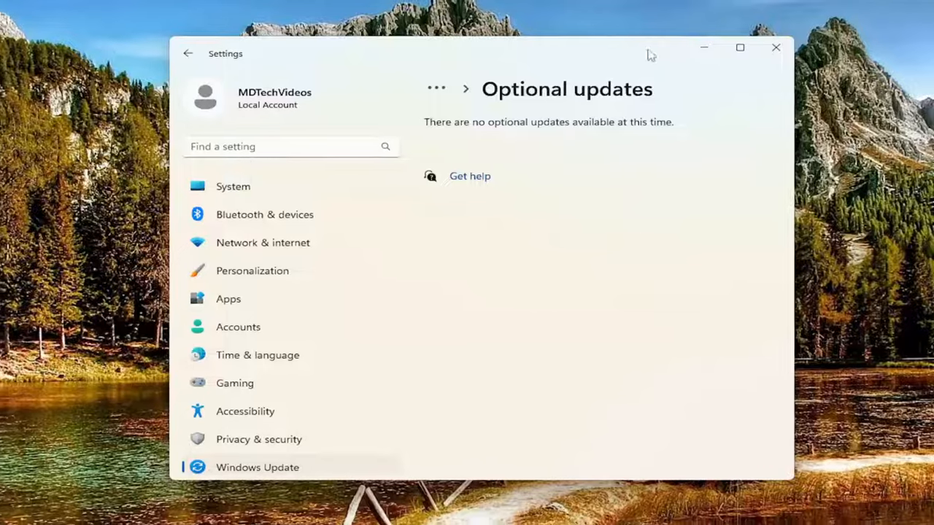
{"action": "left_click", "coordinate": [777, 47]}
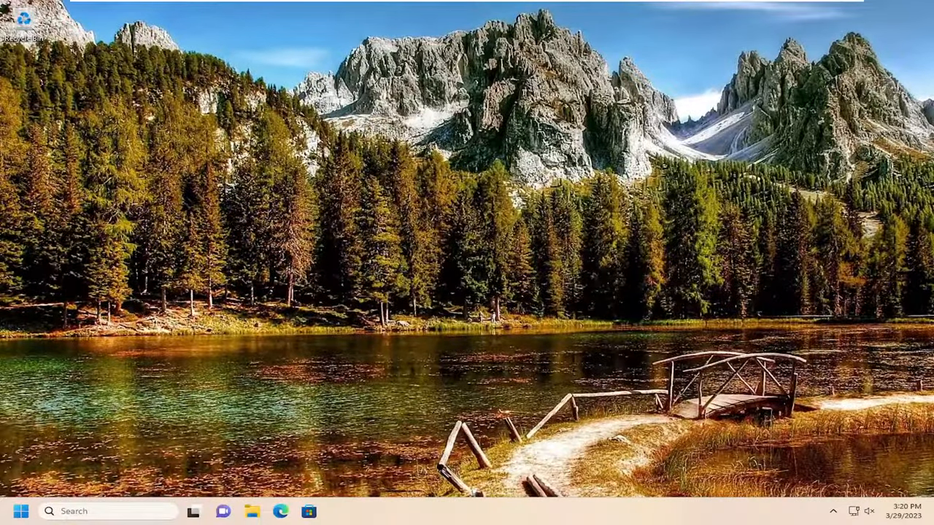